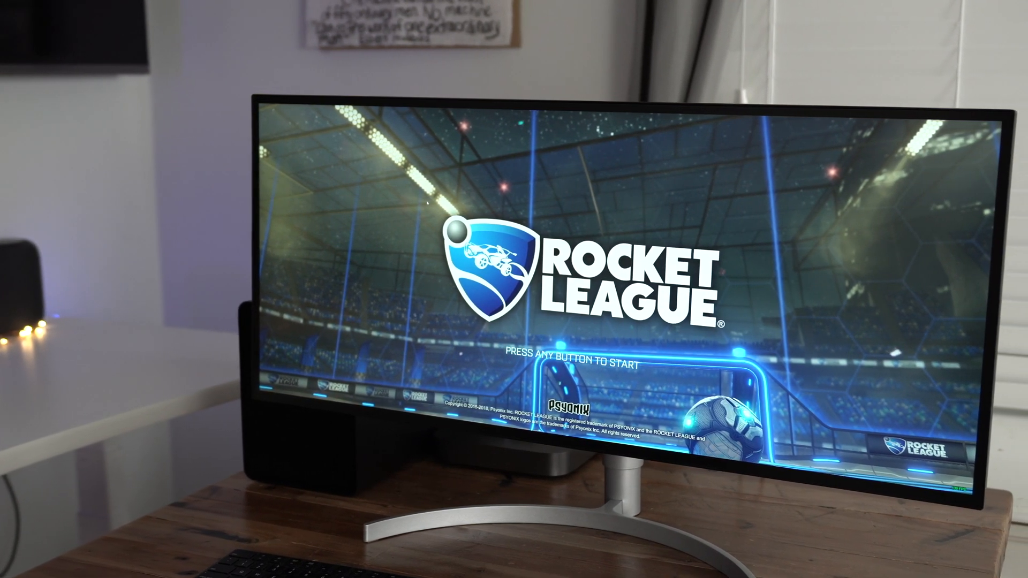
Press Enter past the title screen to load a match at kickoff with 5:00 on the clock
key("enter")
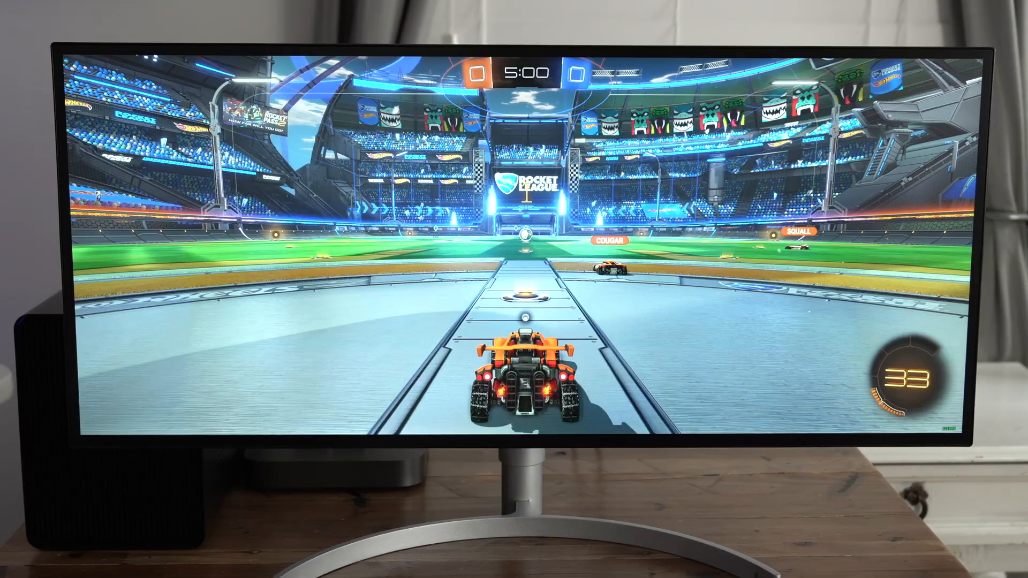